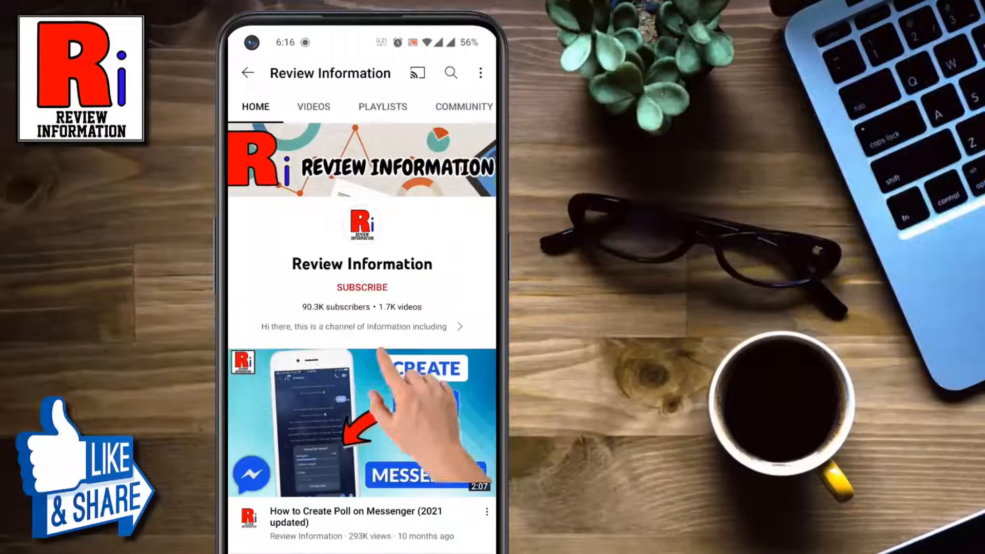
Step: Reach My Account via the profile picture, Settings and Account & Profile
{"action": "left_click", "coordinate": [361, 287]}
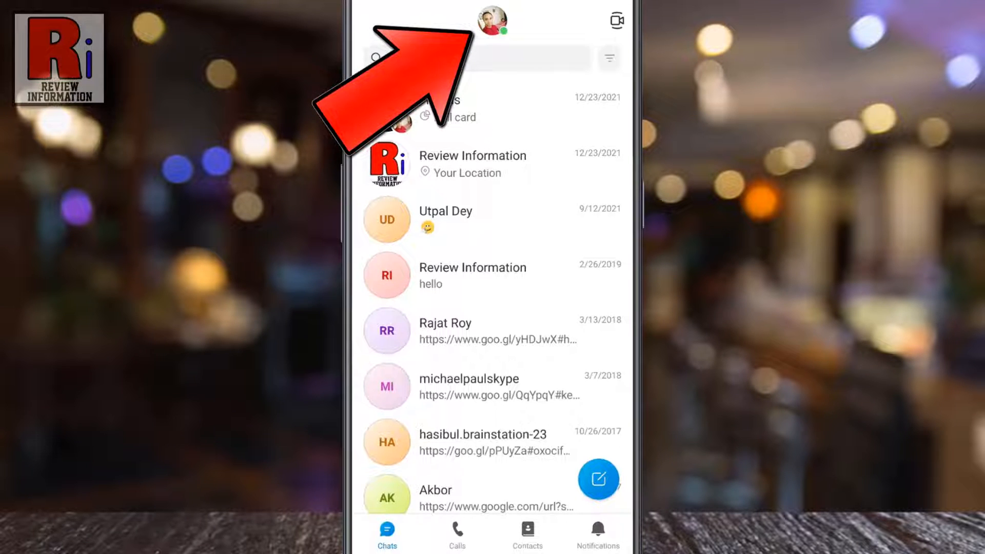
{"action": "left_click", "coordinate": [492, 21]}
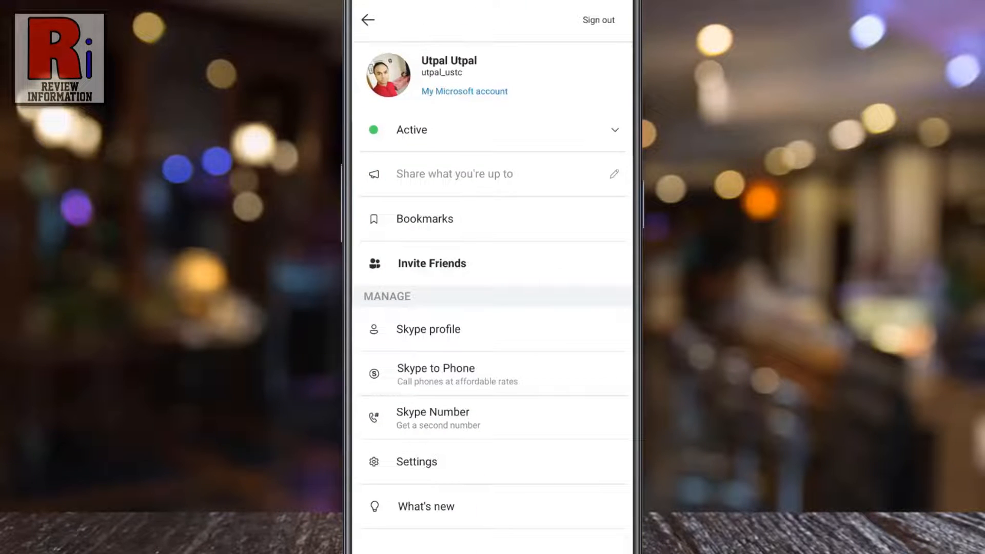
{"action": "left_click", "coordinate": [416, 461]}
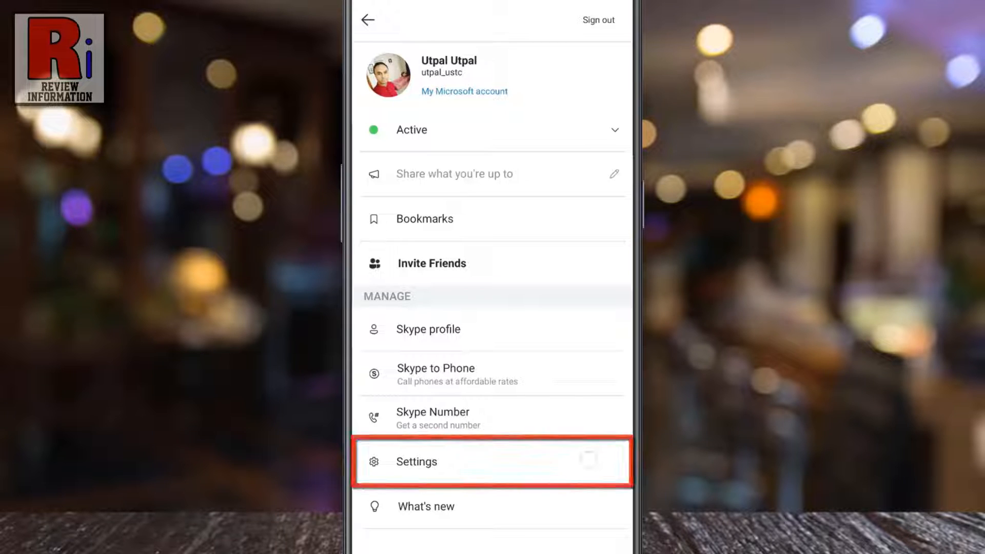
{"action": "left_click", "coordinate": [416, 462]}
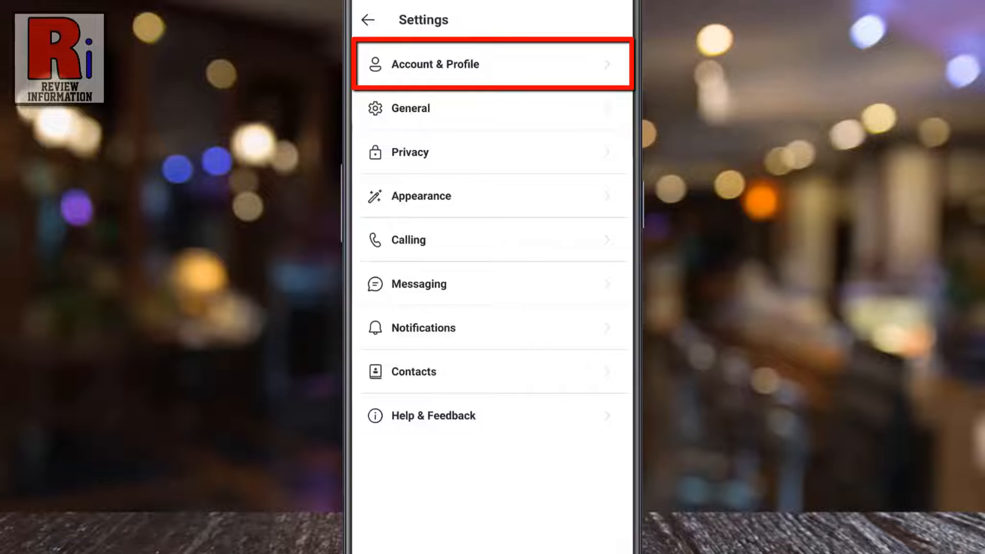
{"action": "left_click", "coordinate": [493, 64]}
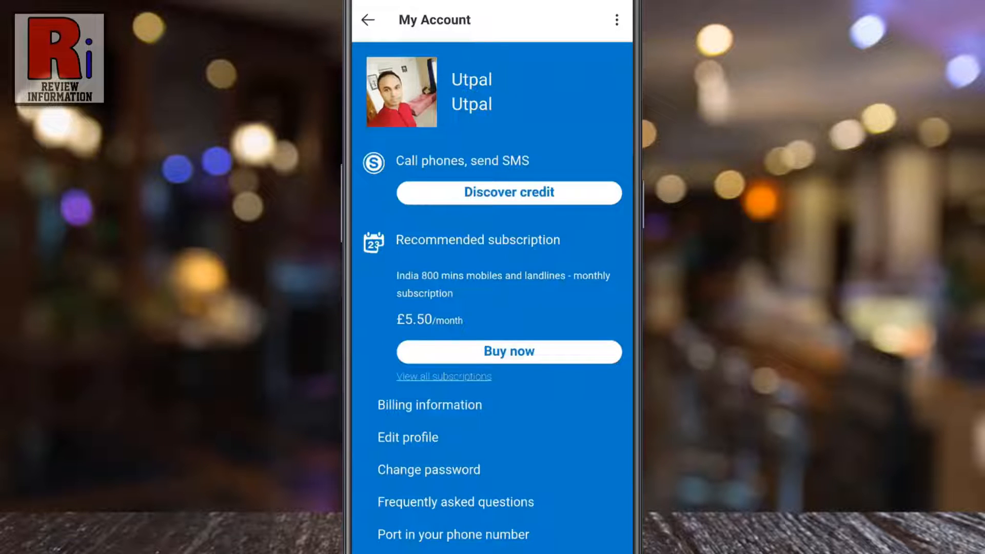
Step: Choose Change password and submit the current password to verify identity
{"action": "left_click", "coordinate": [429, 469]}
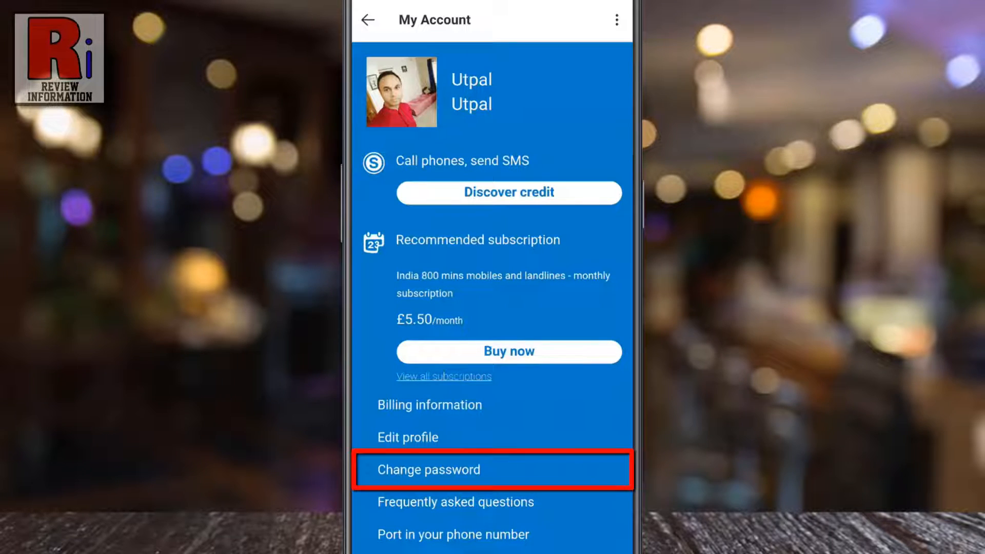
{"action": "left_click", "coordinate": [428, 469]}
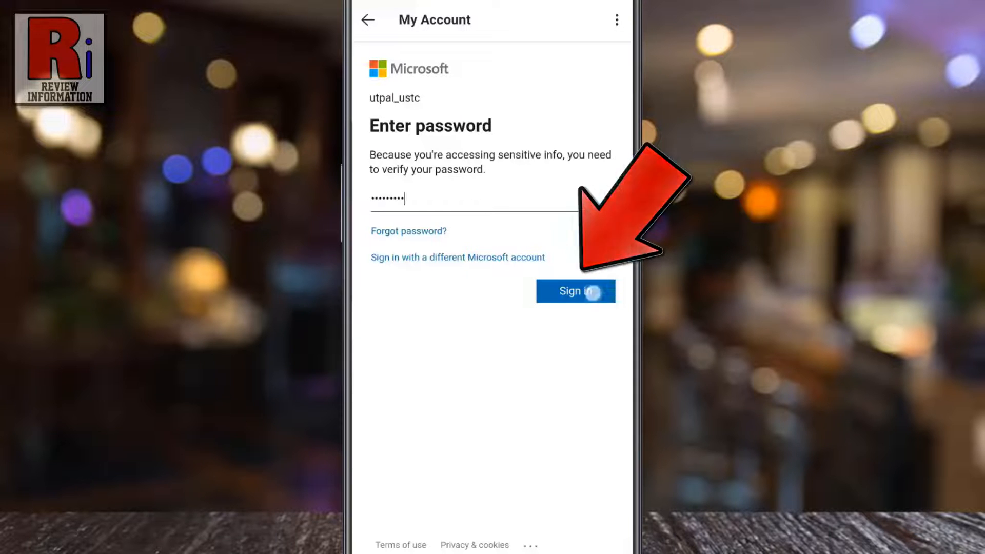
{"action": "left_click", "coordinate": [574, 290]}
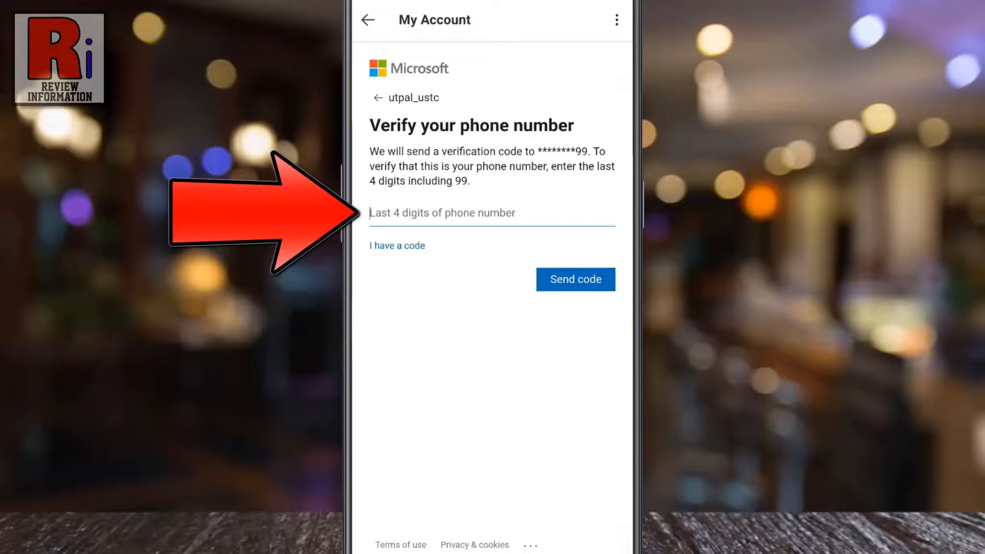
{"action": "left_click", "coordinate": [492, 213]}
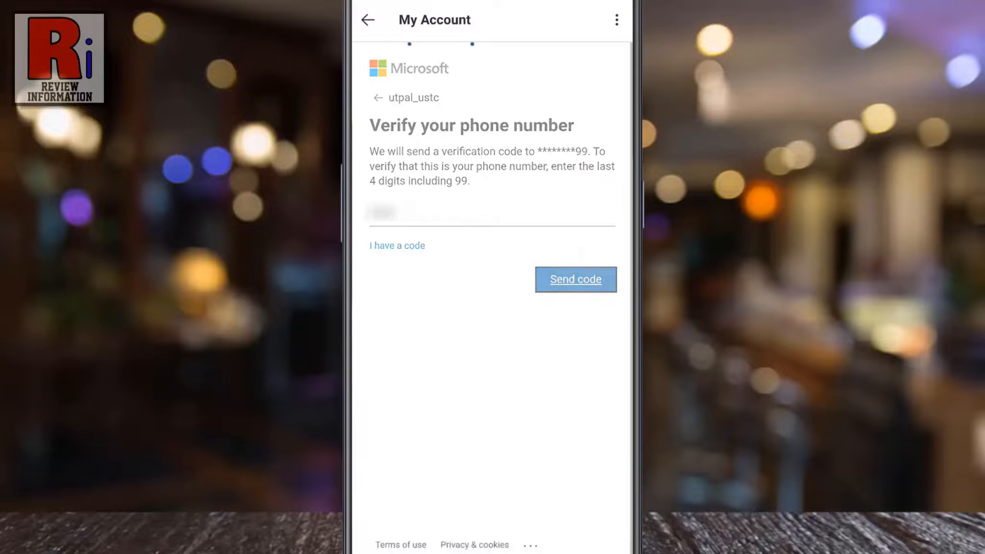
{"action": "left_click", "coordinate": [574, 279]}
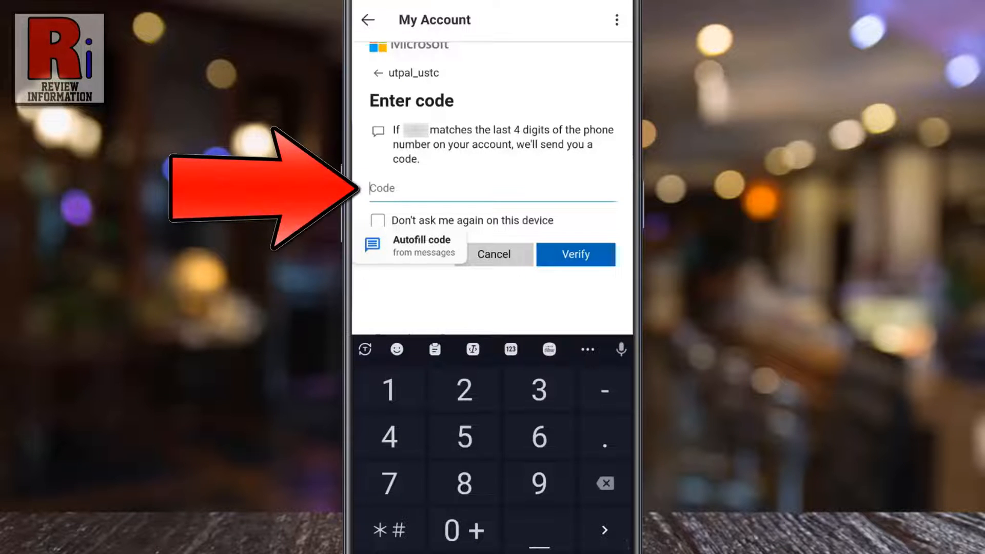
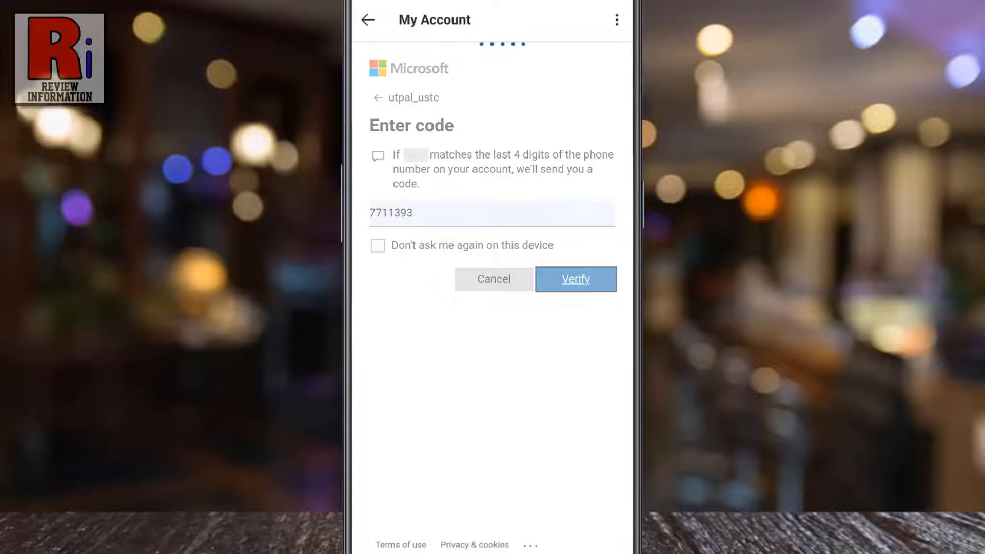
{"action": "left_click", "coordinate": [574, 279]}
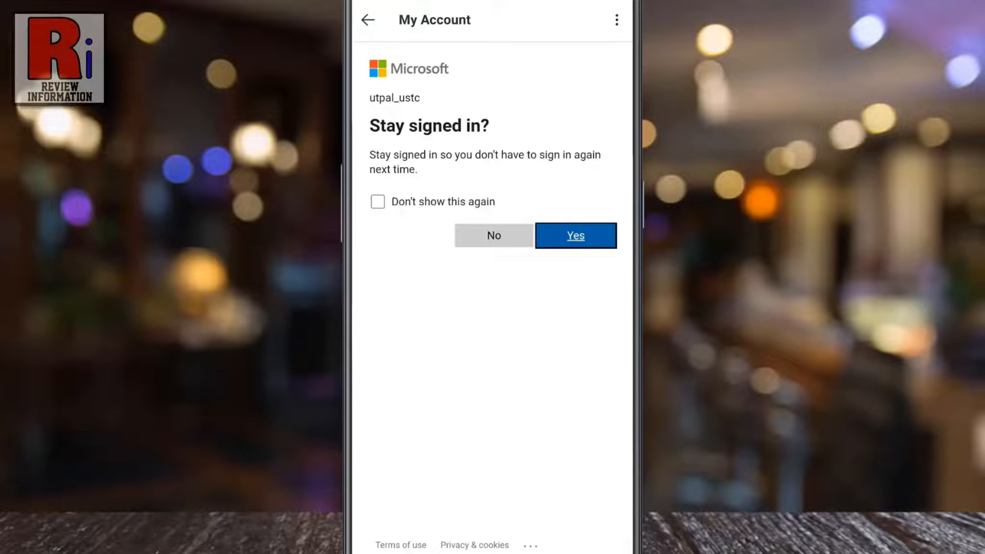
Step: Stay signed in and decline the passwordless sign-in app offer
{"action": "left_click", "coordinate": [575, 235]}
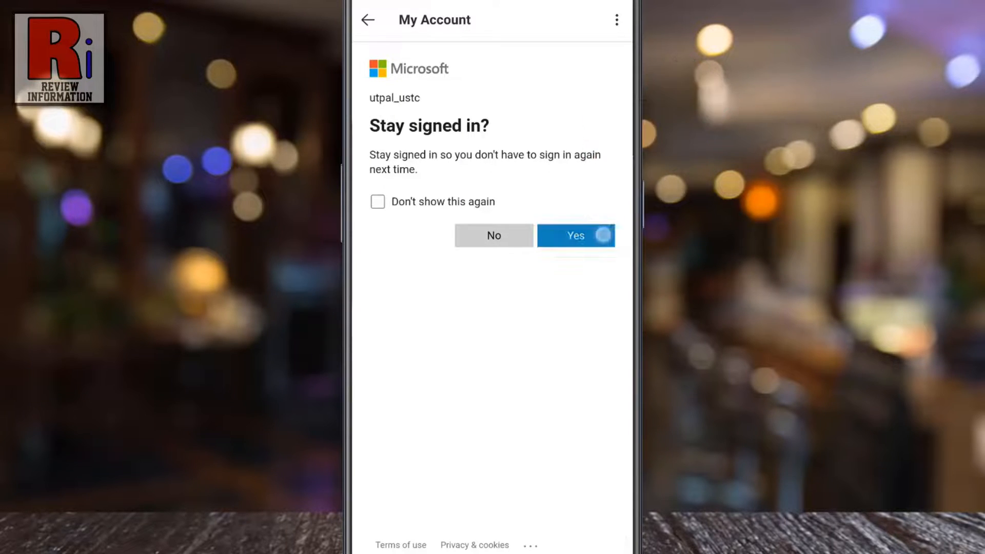
{"action": "left_click", "coordinate": [574, 236]}
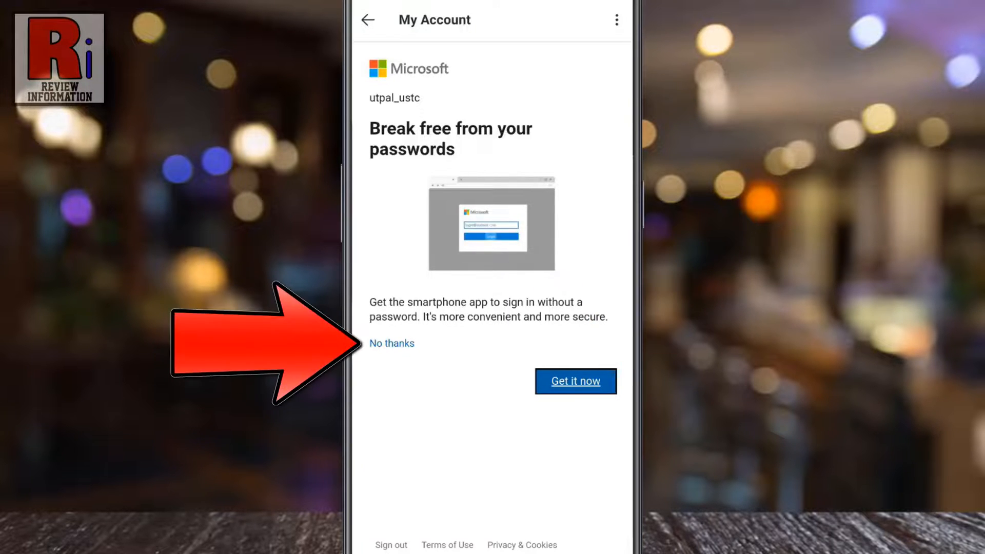
{"action": "left_click", "coordinate": [391, 342]}
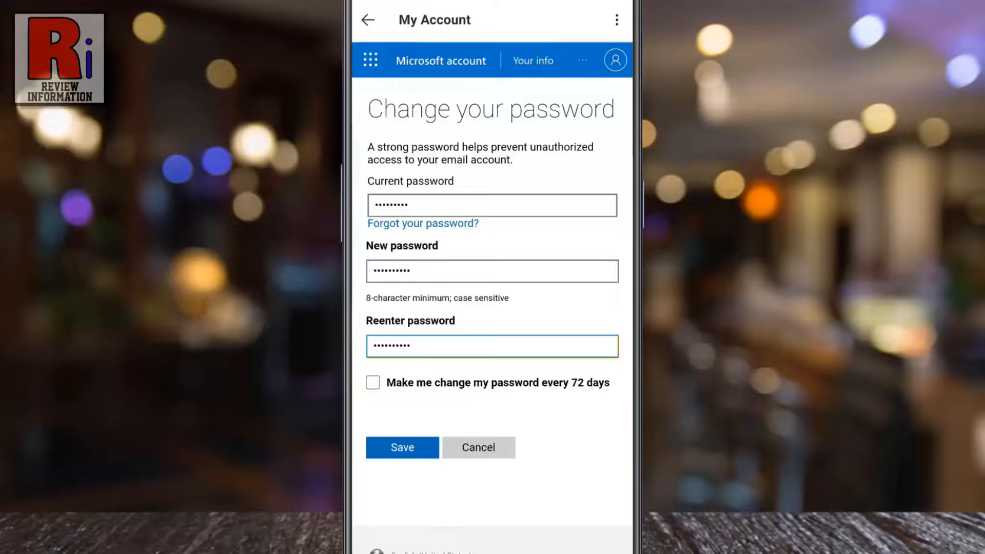
Step: Save the filled-in current and new passwords
{"action": "left_click", "coordinate": [402, 447]}
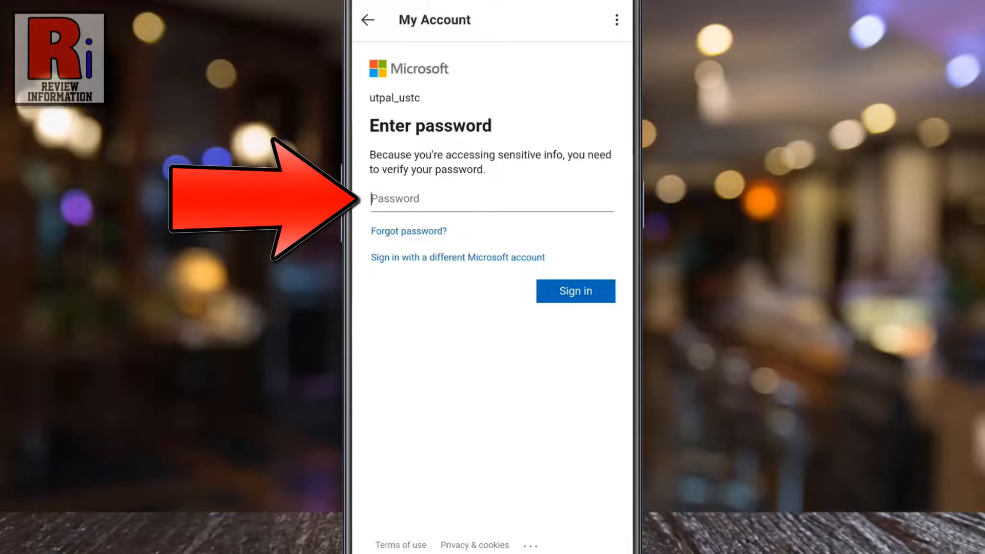
Step: Sign back in with the new password to return to My Account
{"action": "type", "text": "password"}
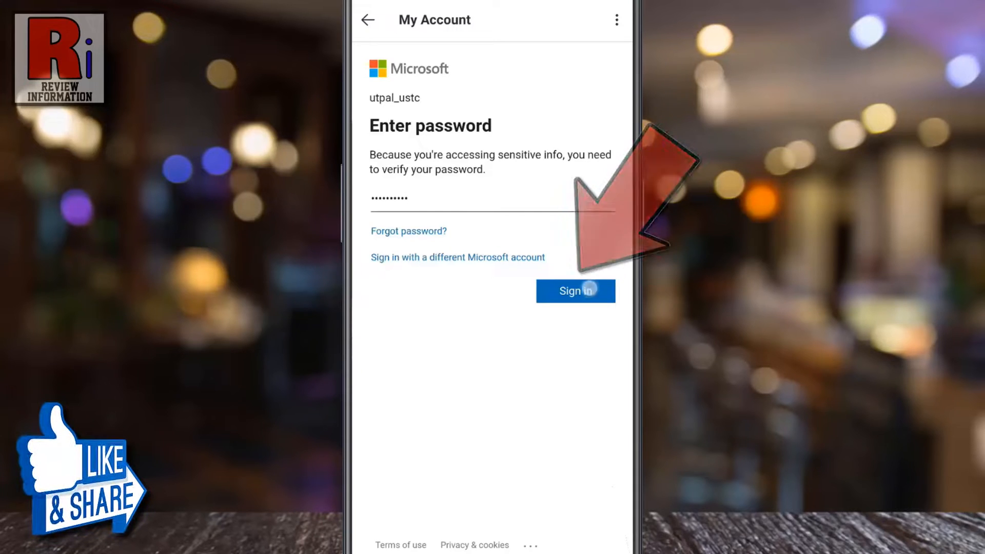
{"action": "left_click", "coordinate": [574, 290]}
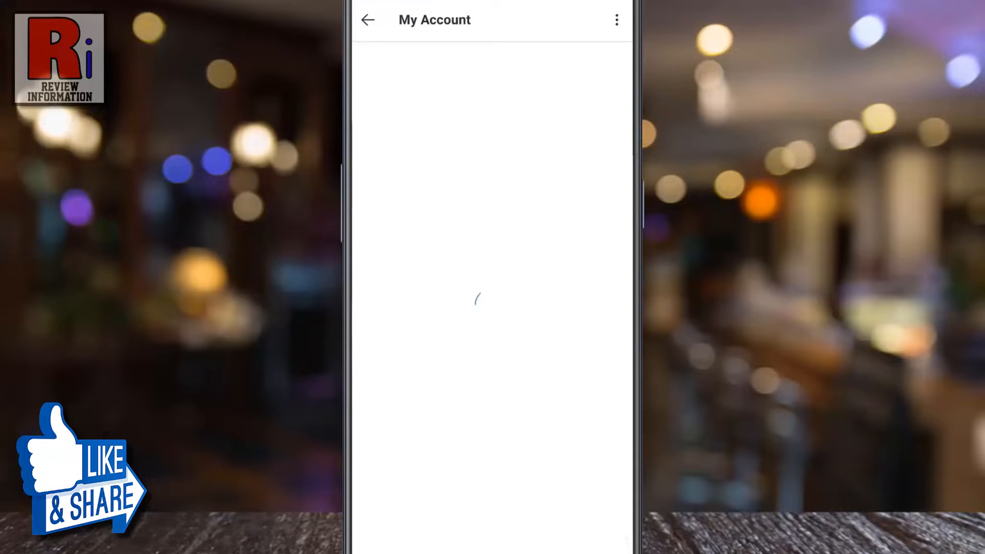